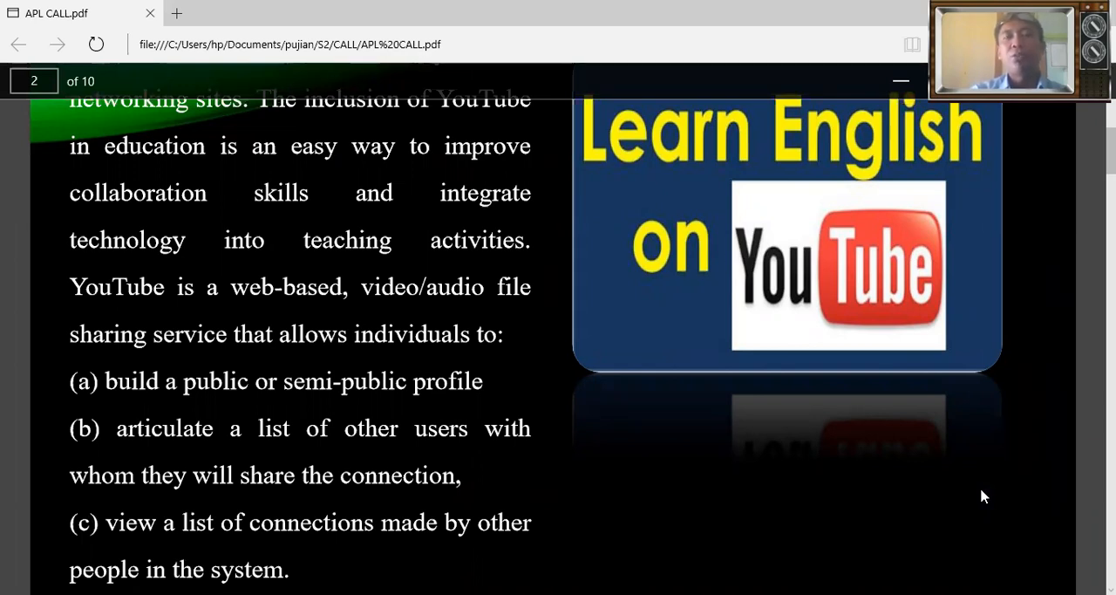
scroll(down, 3)
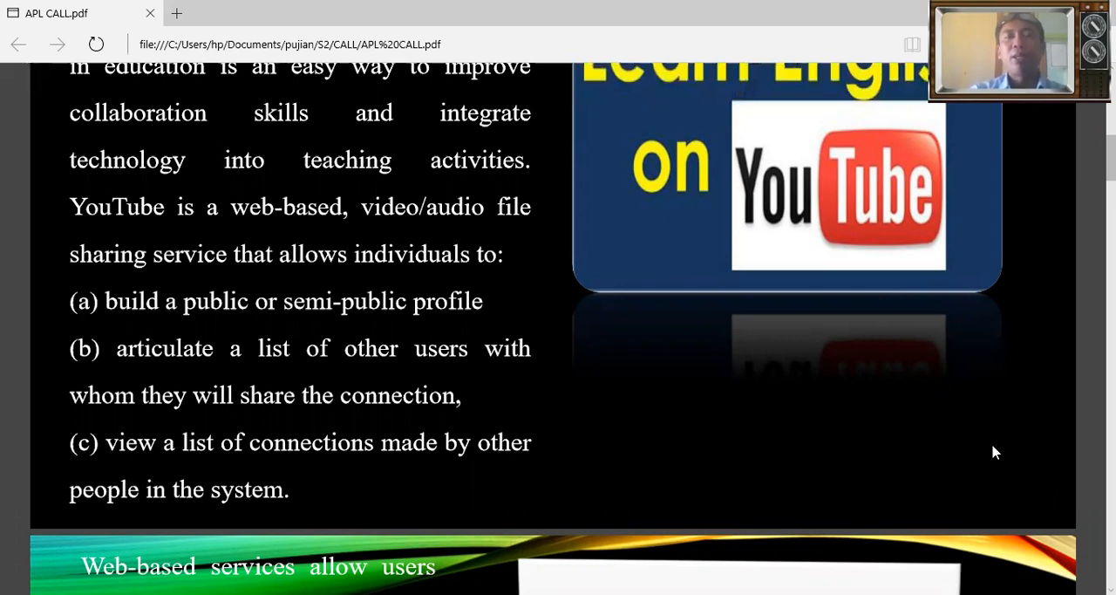
scroll(down, 3)
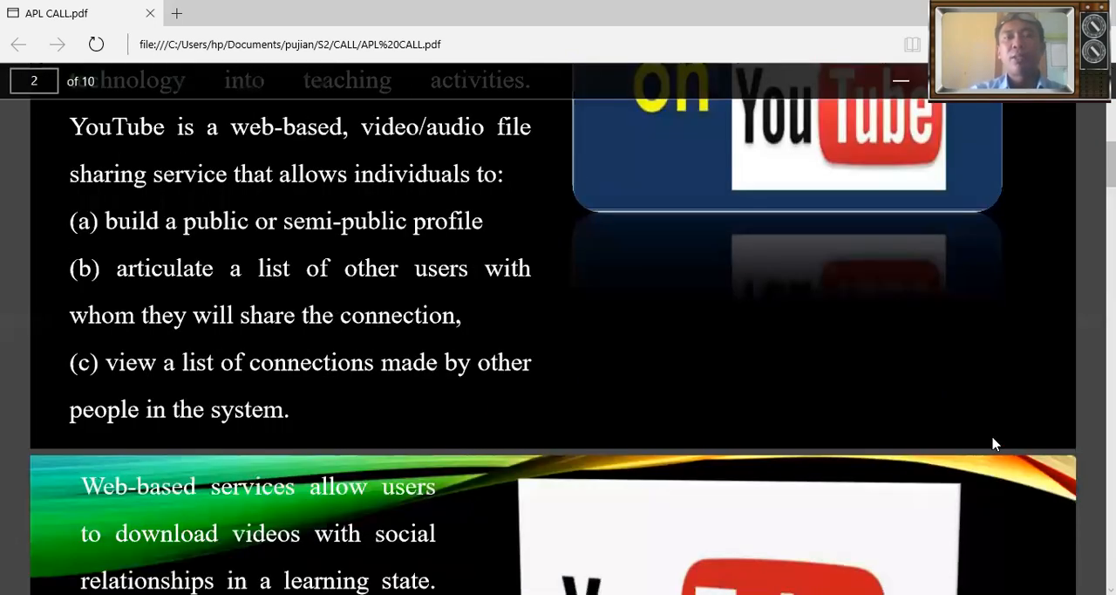
mouse_move(1007, 429)
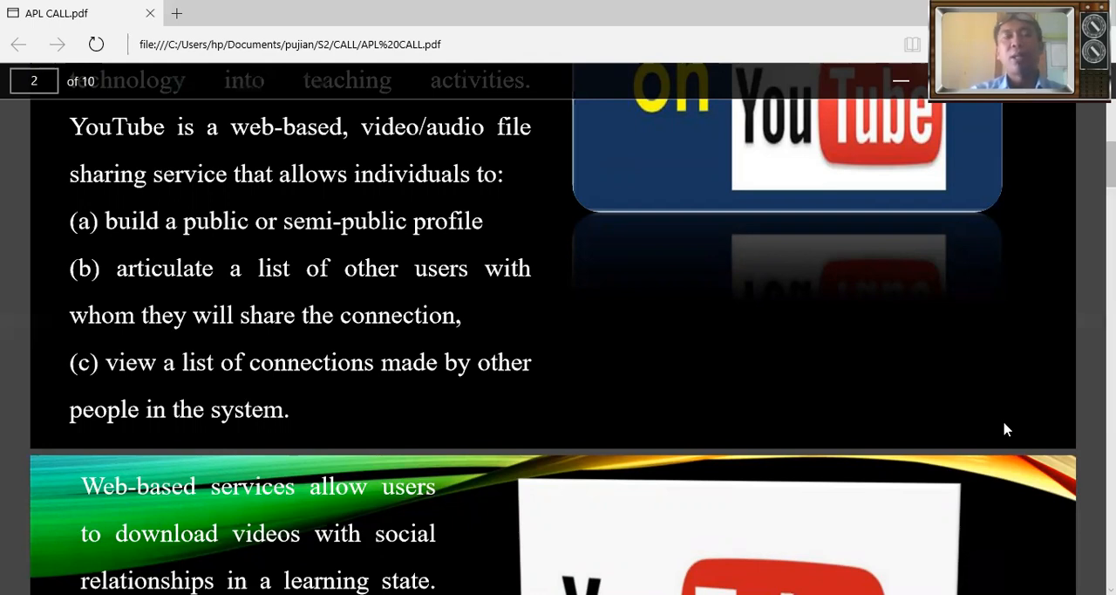
scroll(down, 3)
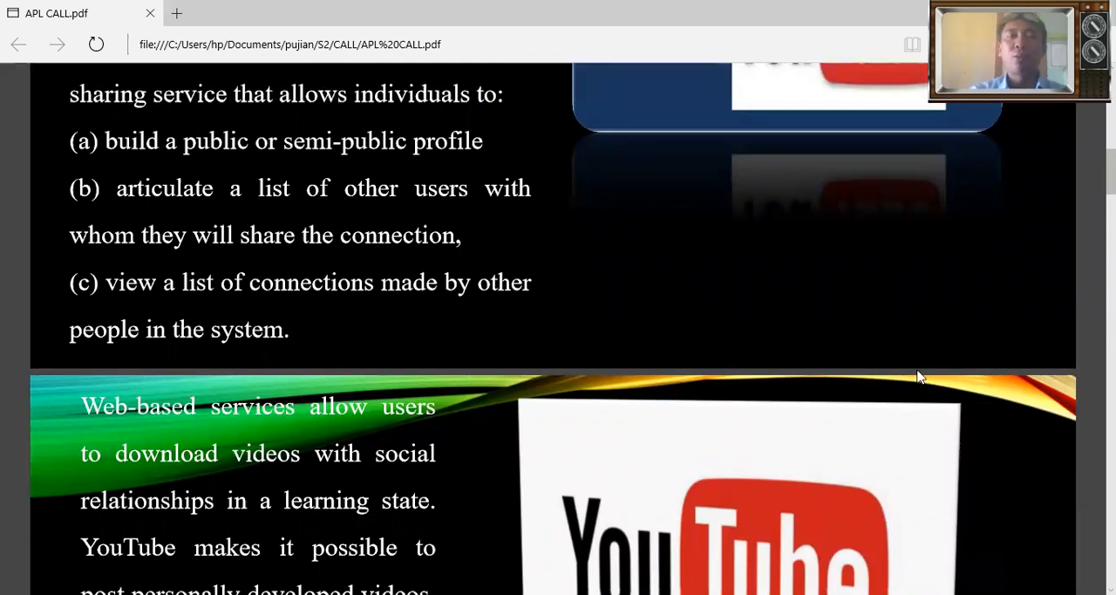
scroll(down, 3)
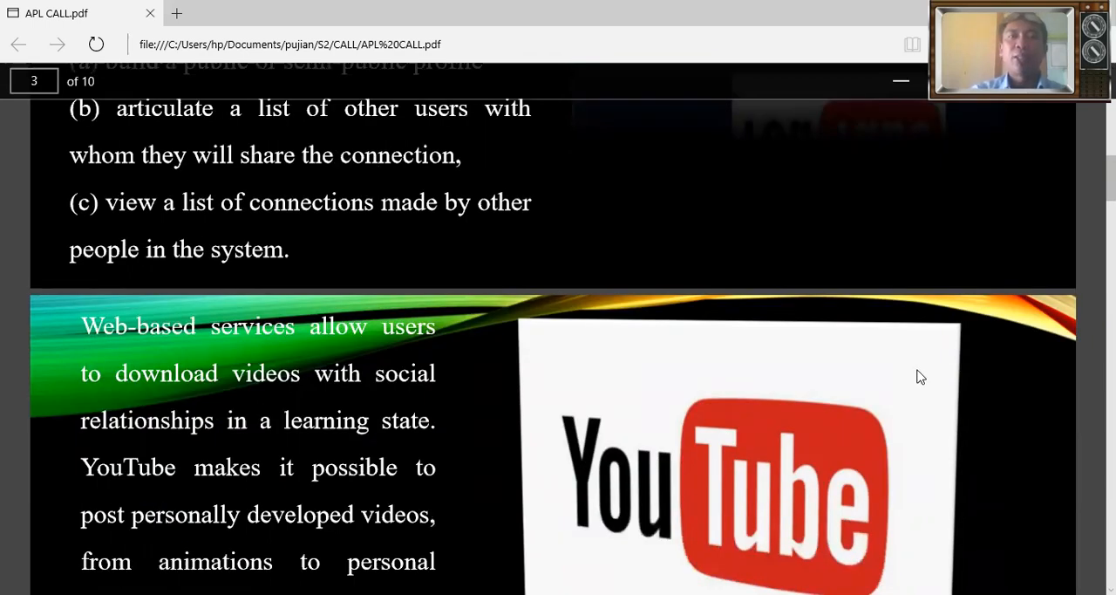
scroll(down, 3)
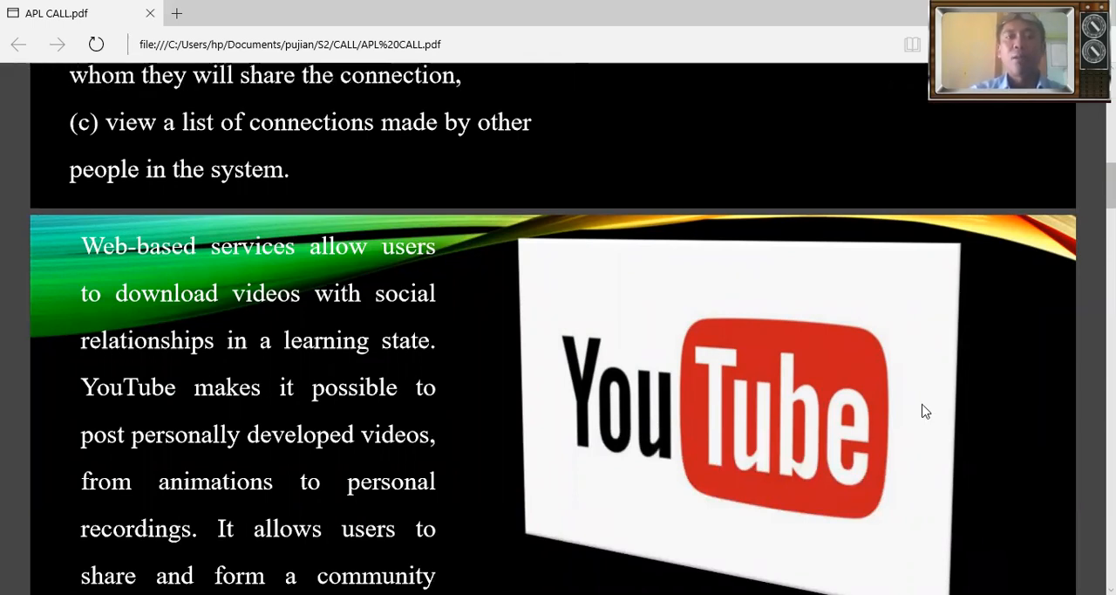
scroll(down, 3)
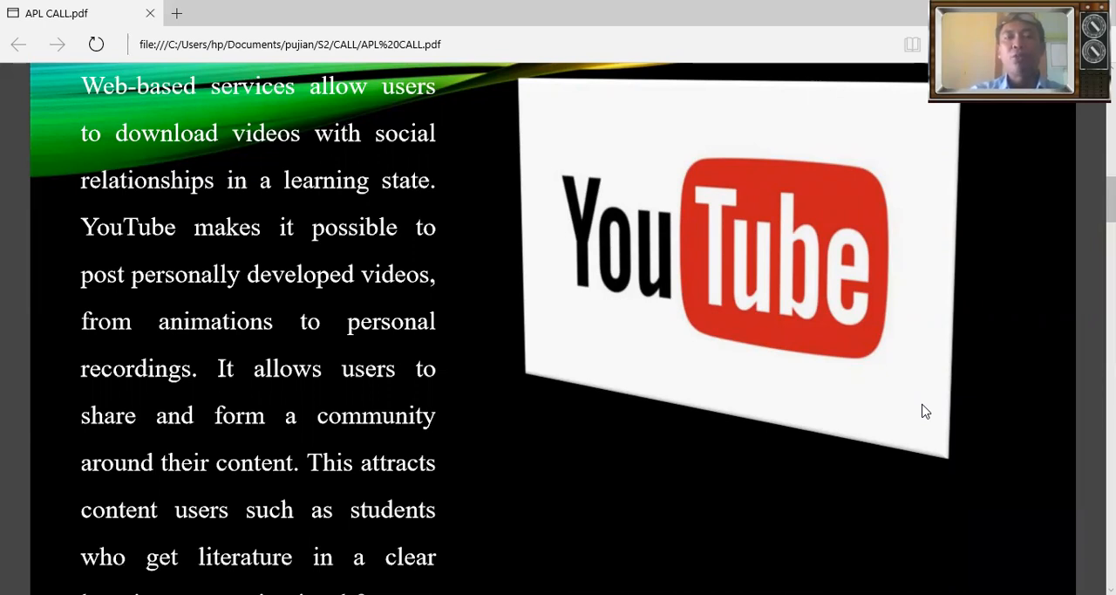
scroll(down, 3)
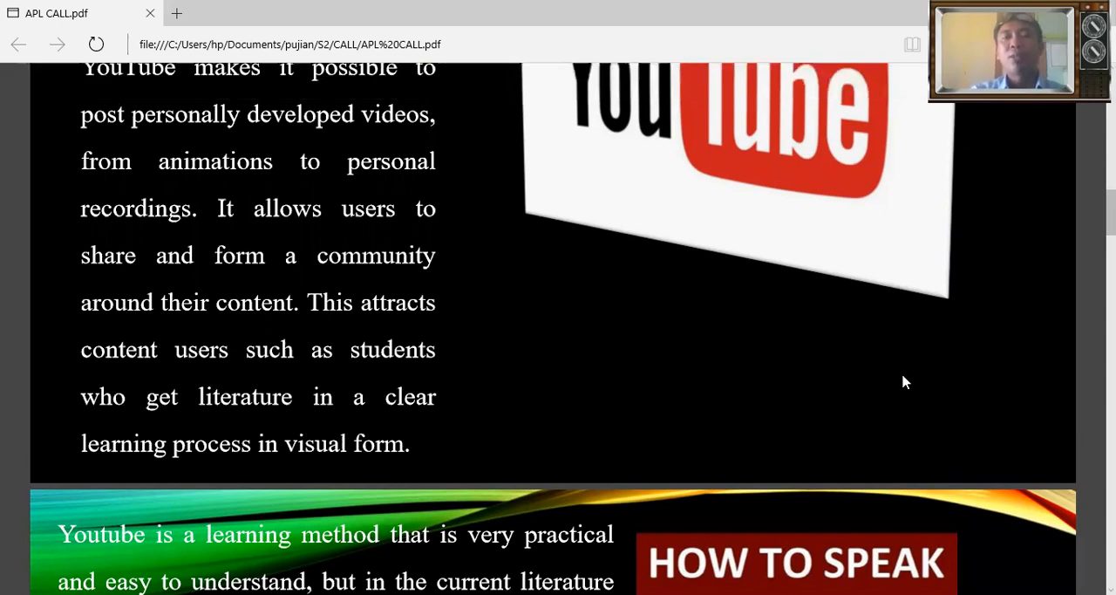
scroll(down, 3)
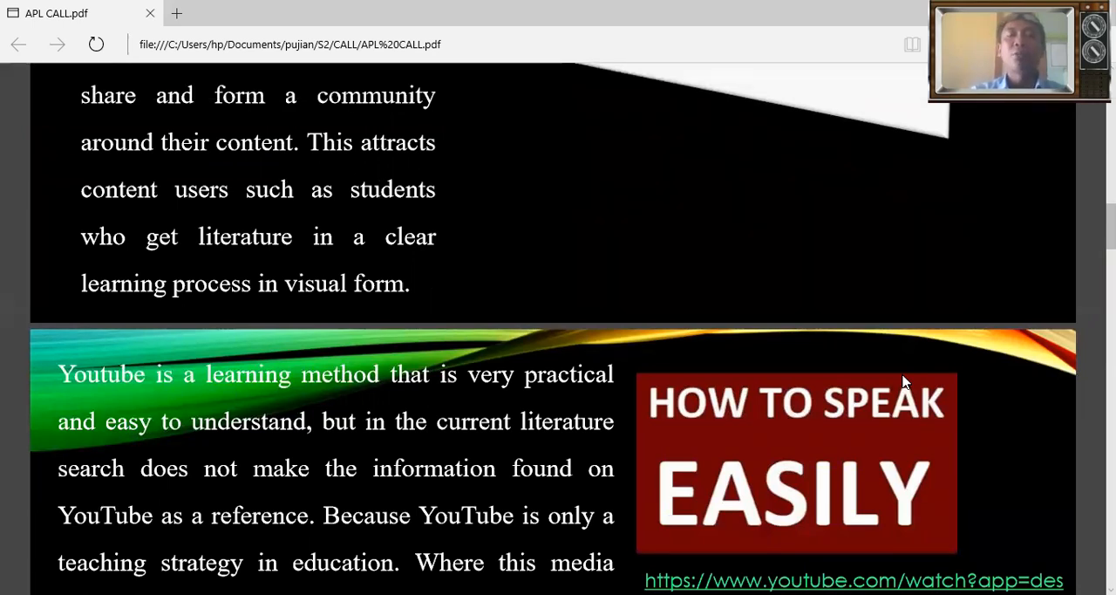
scroll(down, 3)
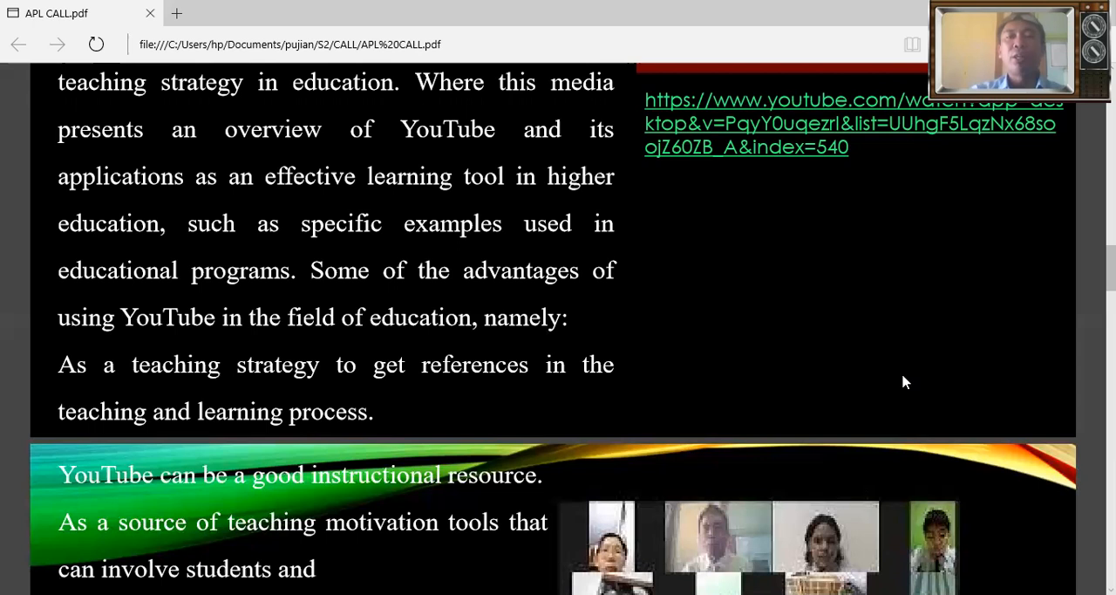
scroll(down, 3)
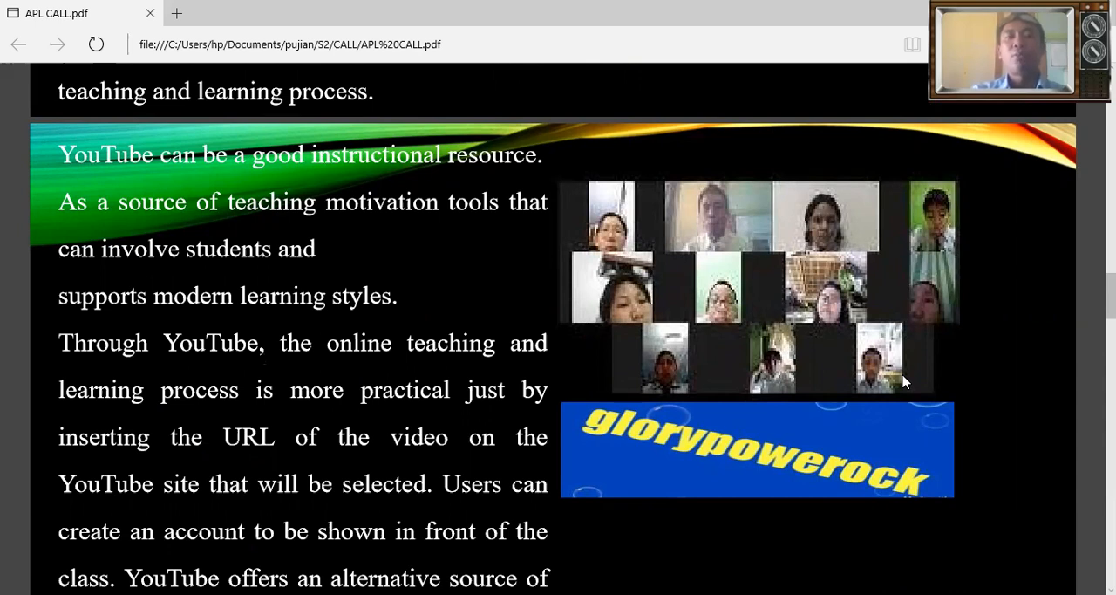
scroll(down, 3)
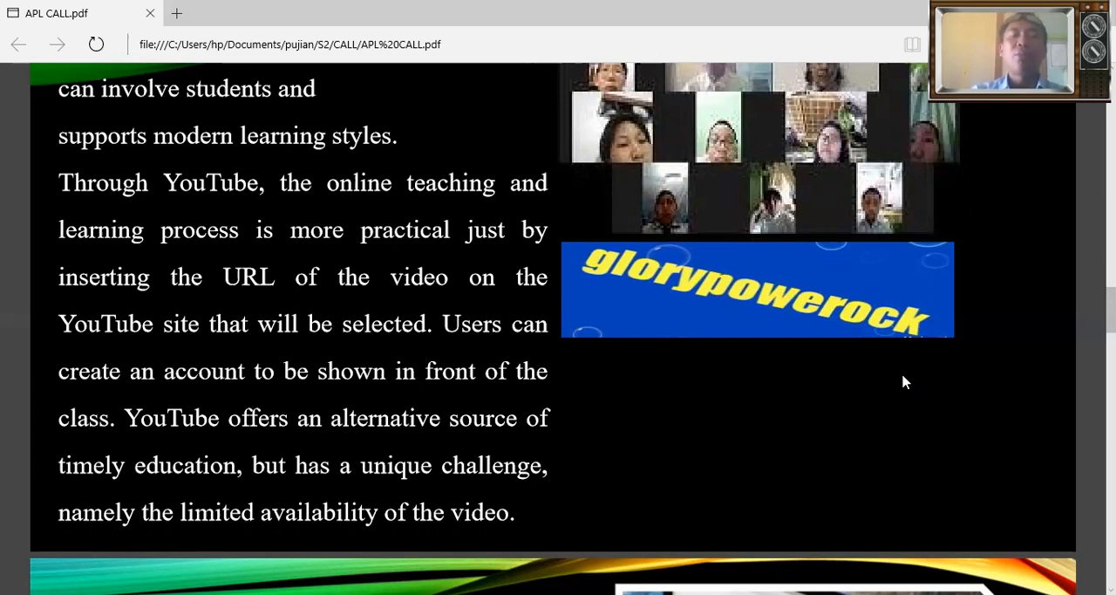
mouse_move(834, 403)
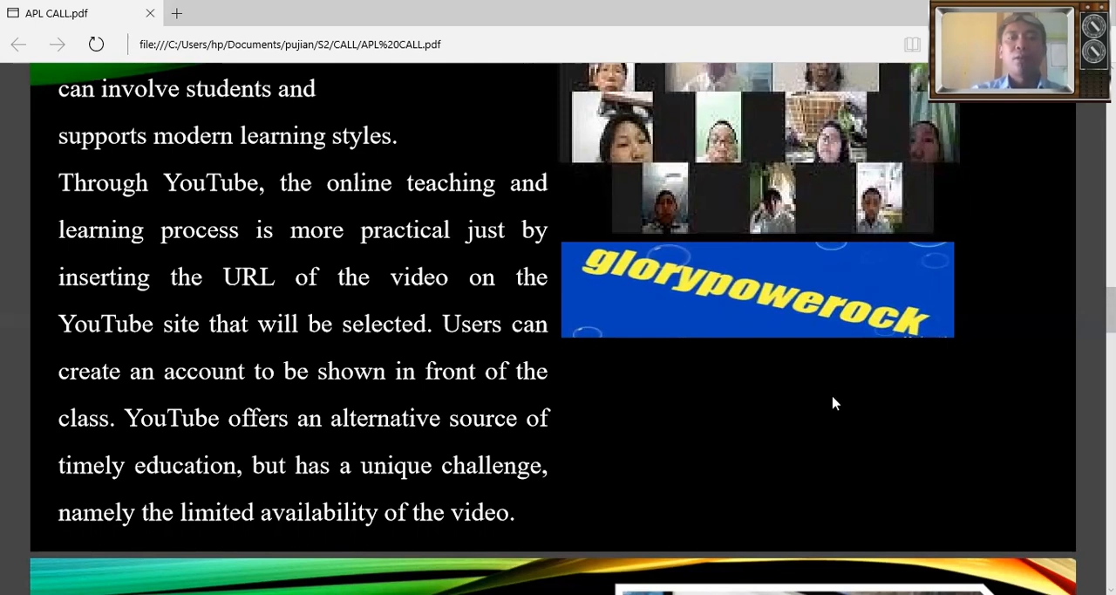
scroll(down, 3)
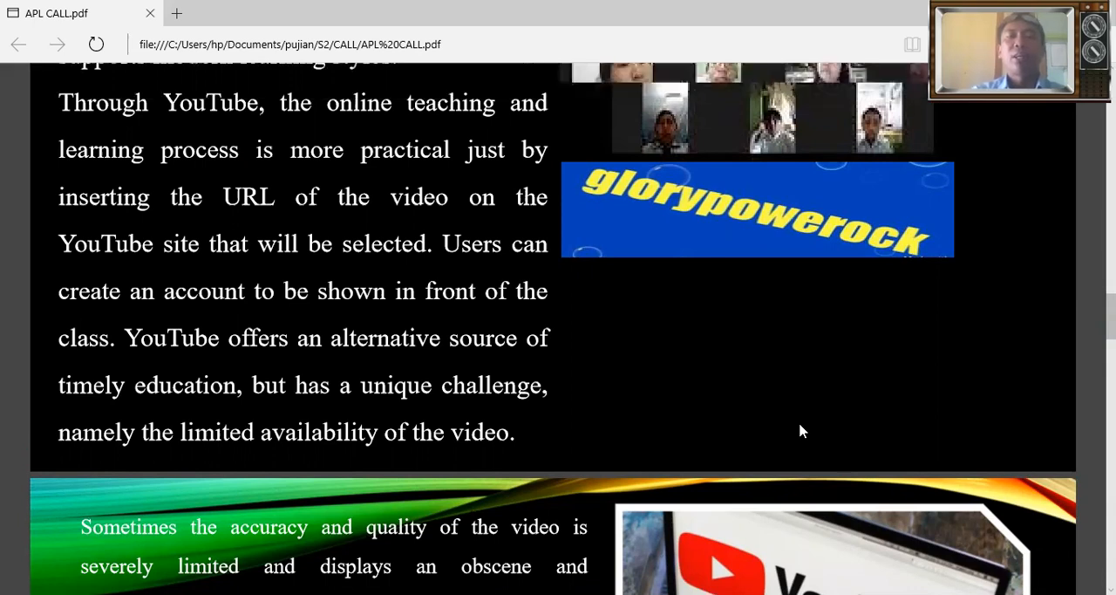
mouse_move(802, 400)
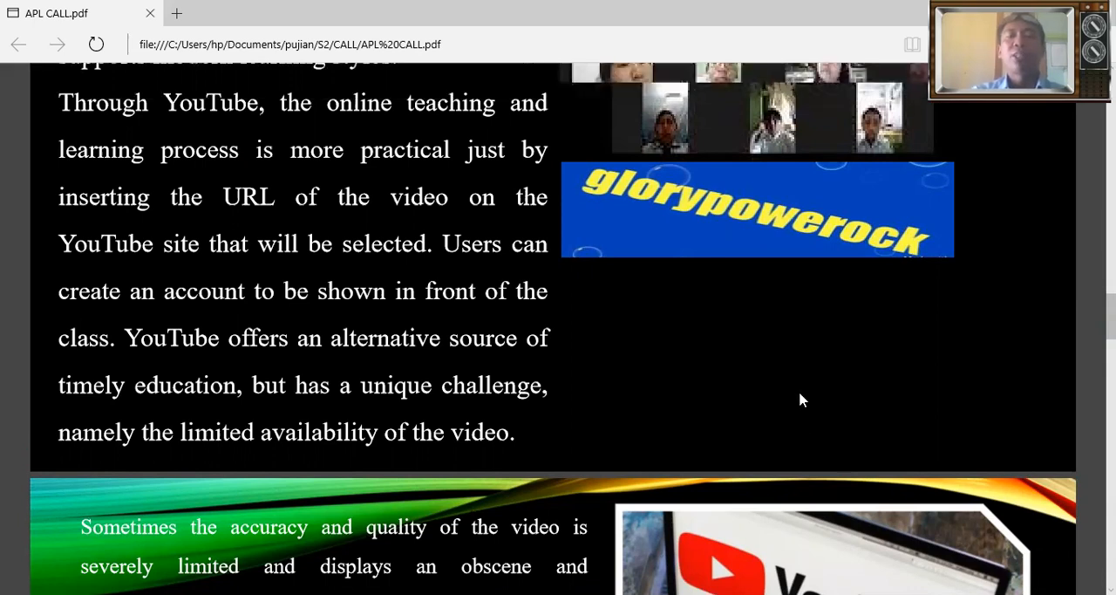
scroll(down, 3)
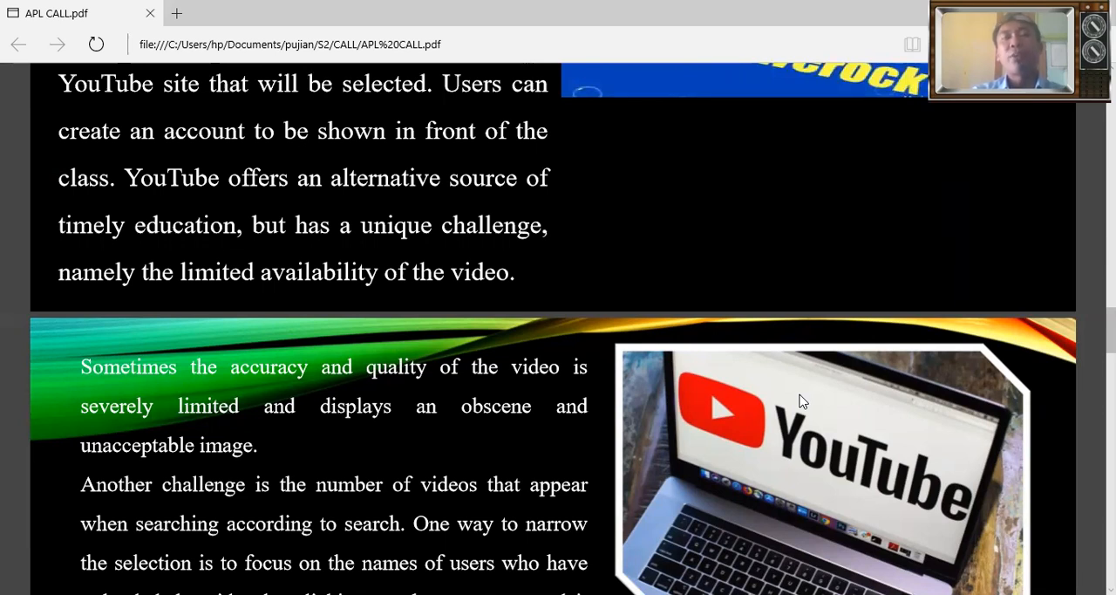
scroll(down, 3)
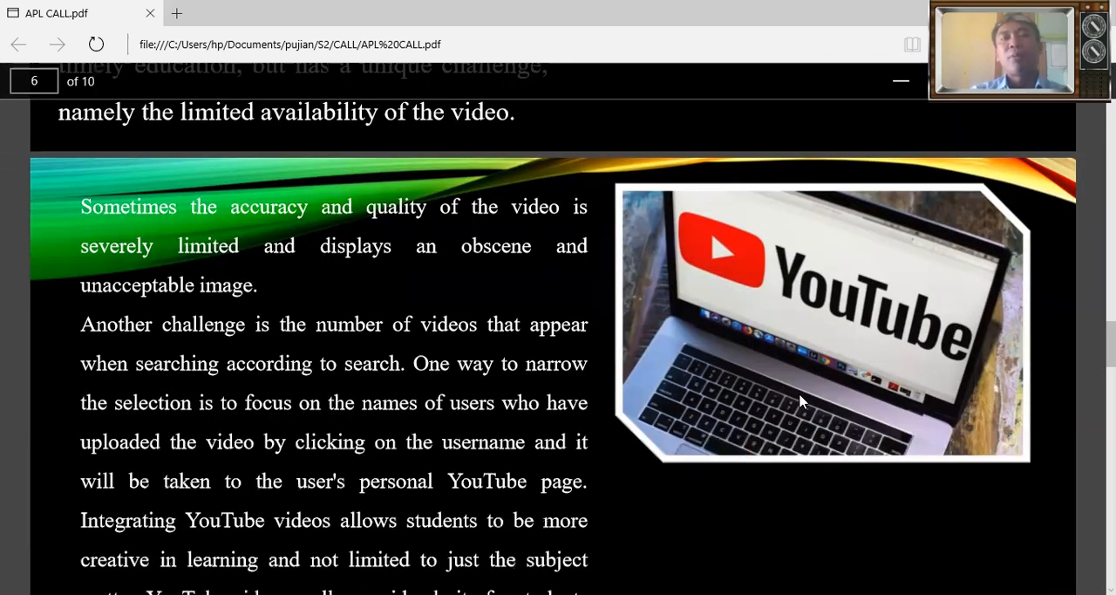
scroll(down, 3)
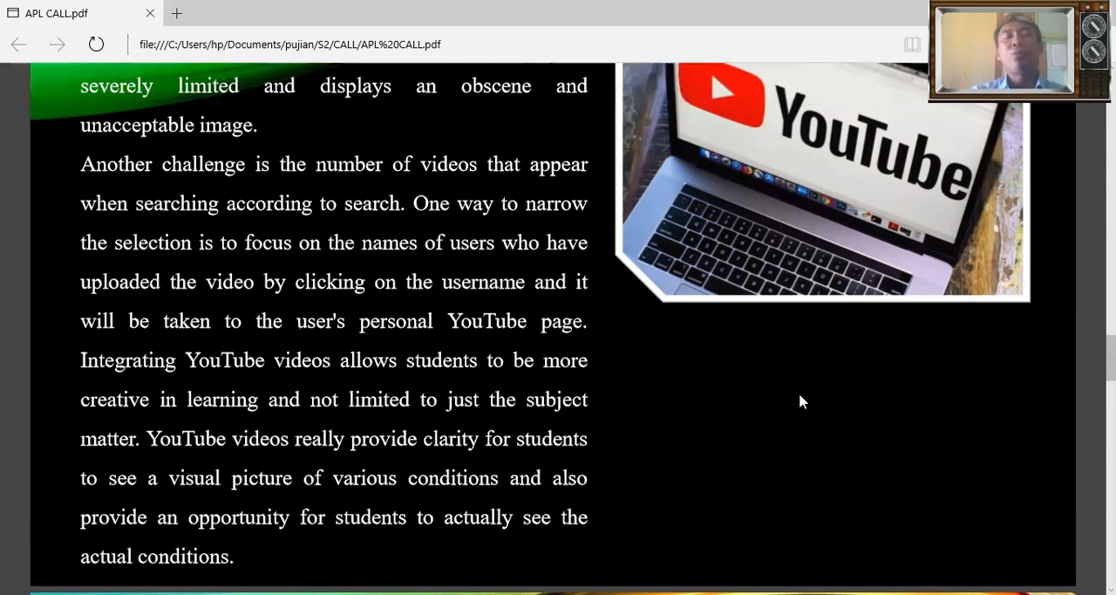
scroll(down, 3)
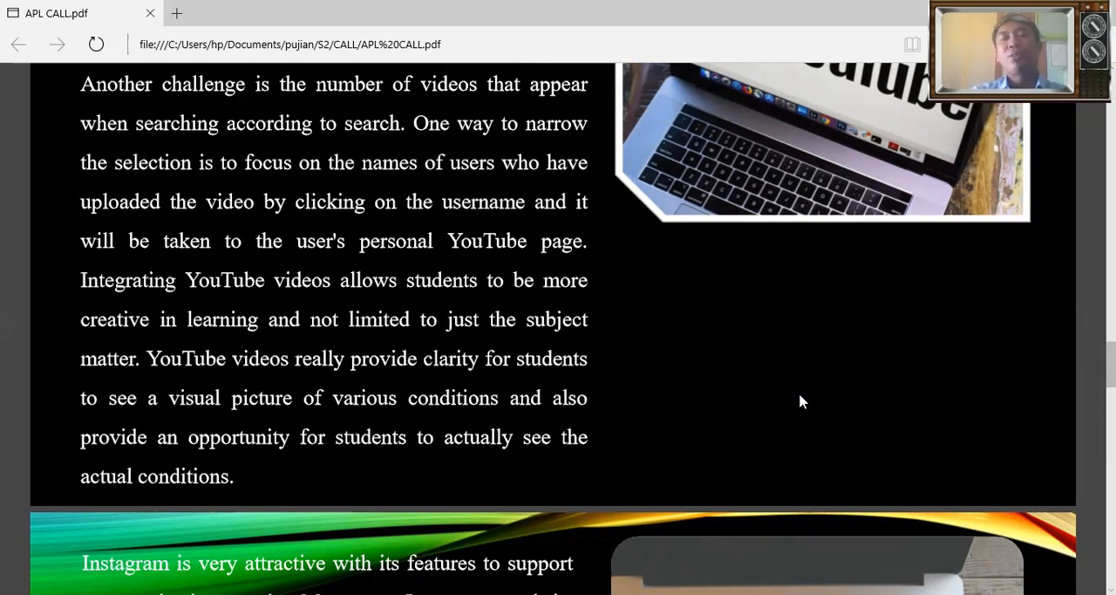
scroll(down, 3)
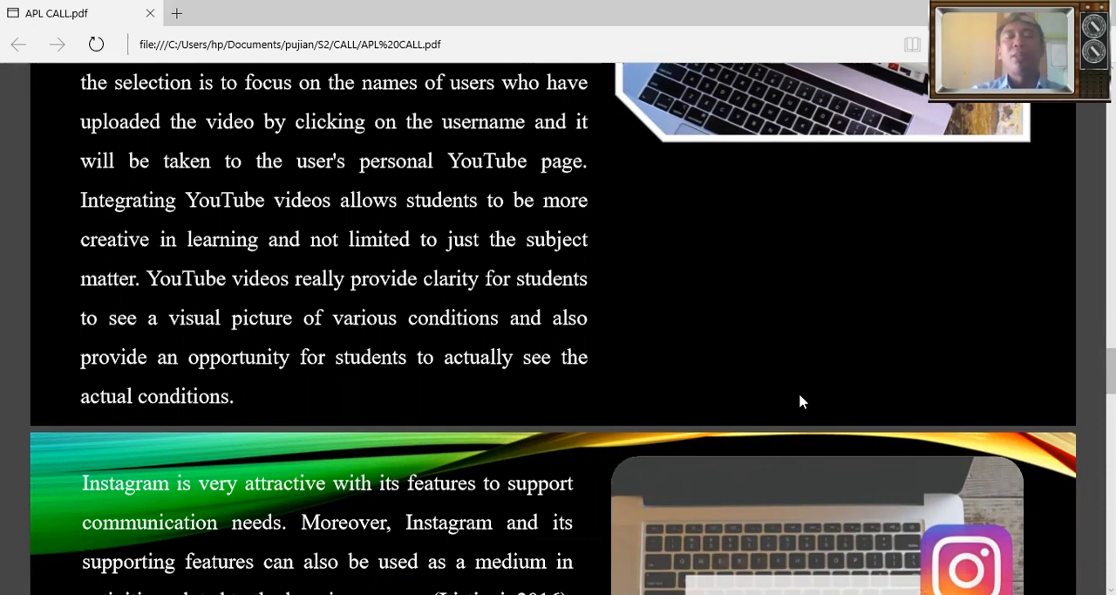
scroll(down, 3)
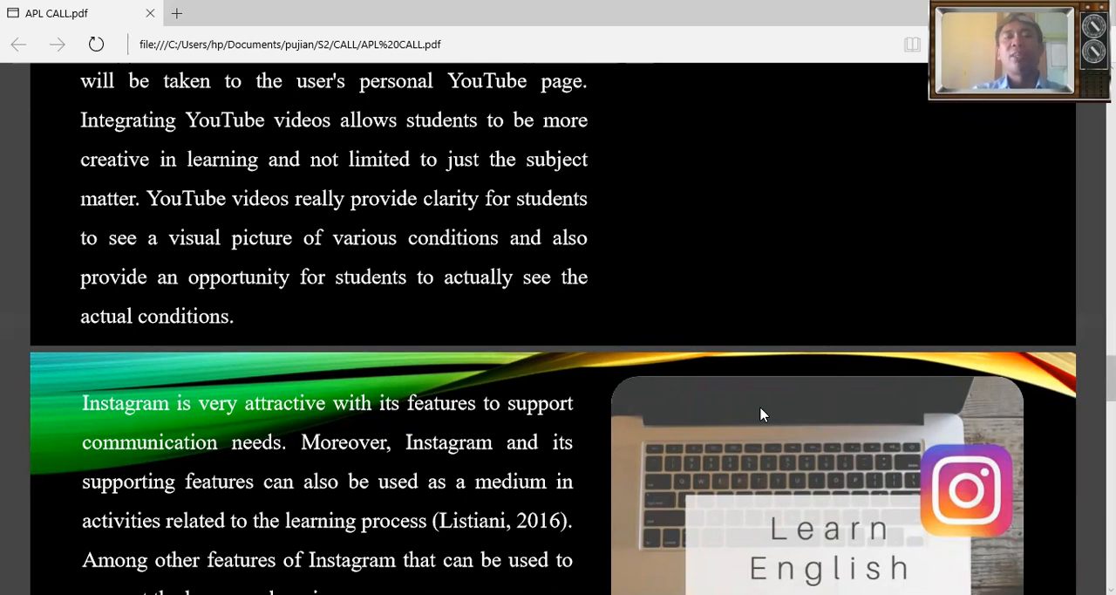
mouse_move(743, 359)
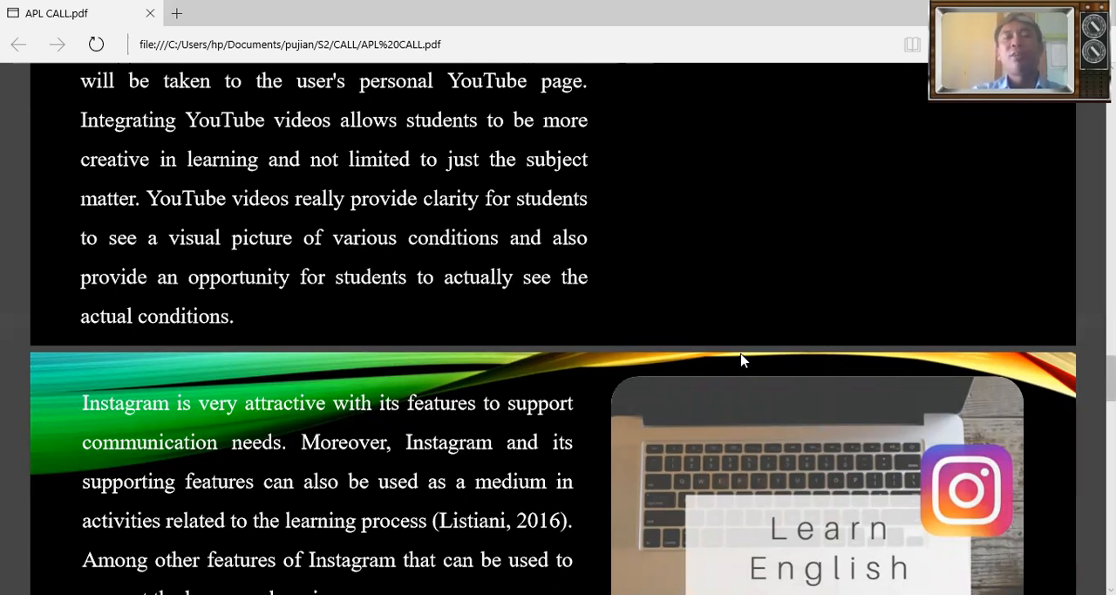
mouse_move(739, 356)
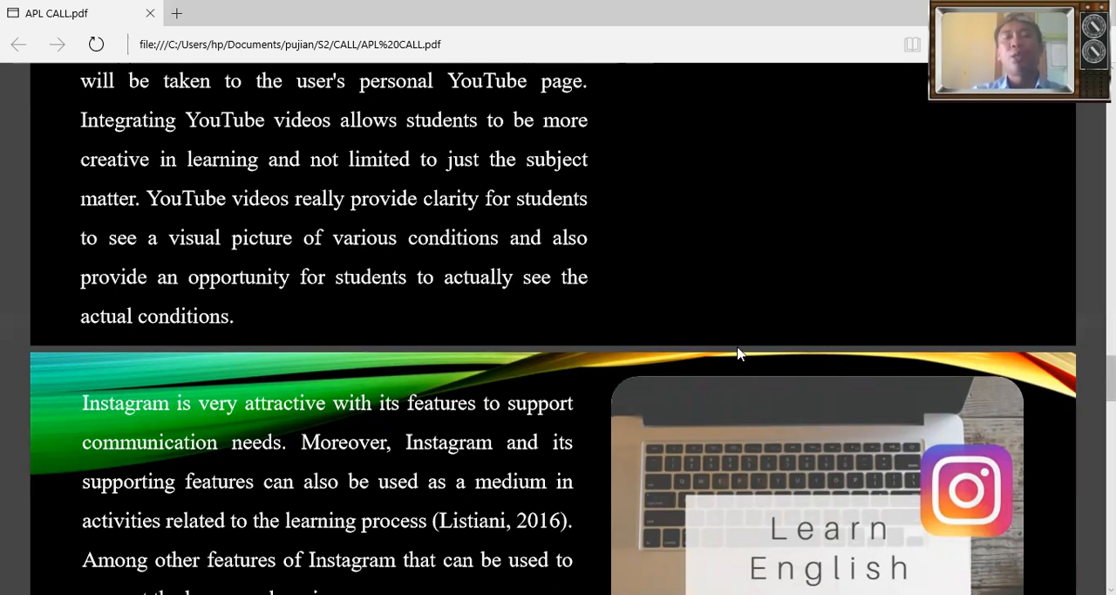
scroll(down, 3)
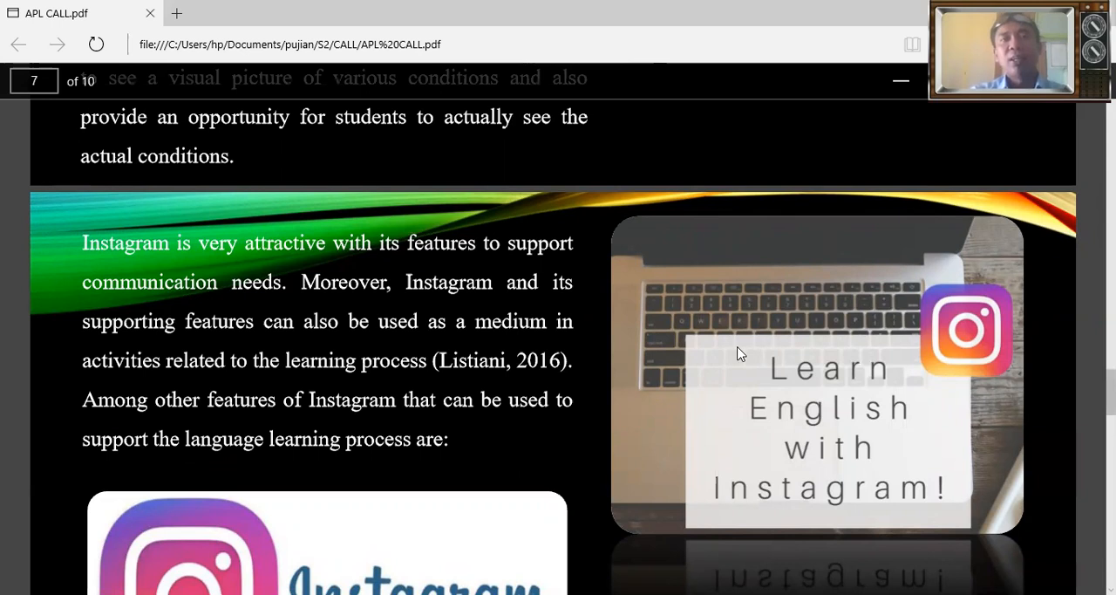
scroll(down, 3)
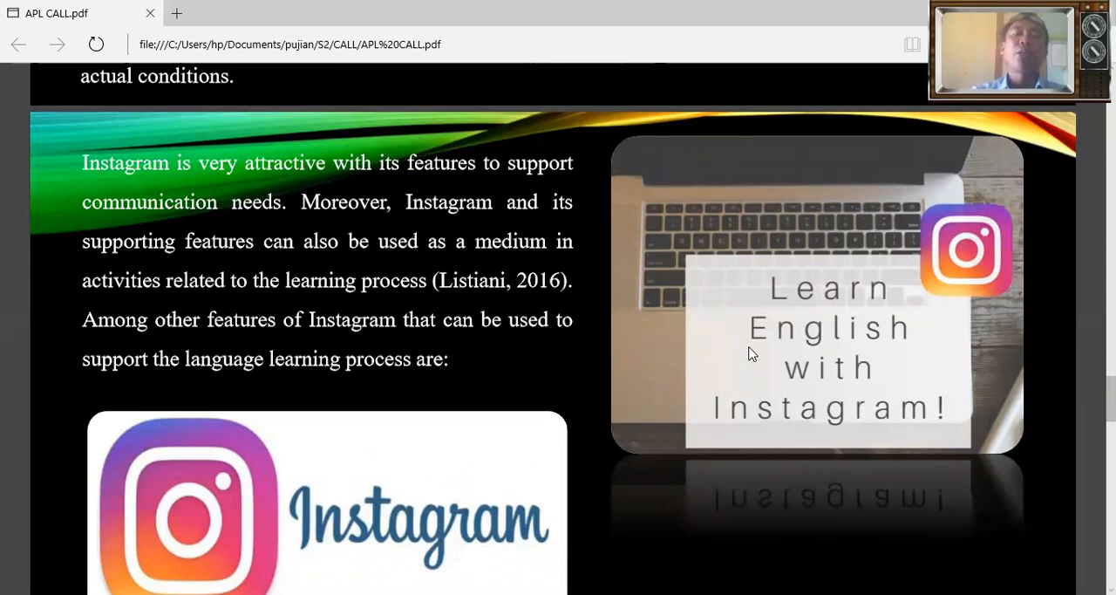
scroll(down, 3)
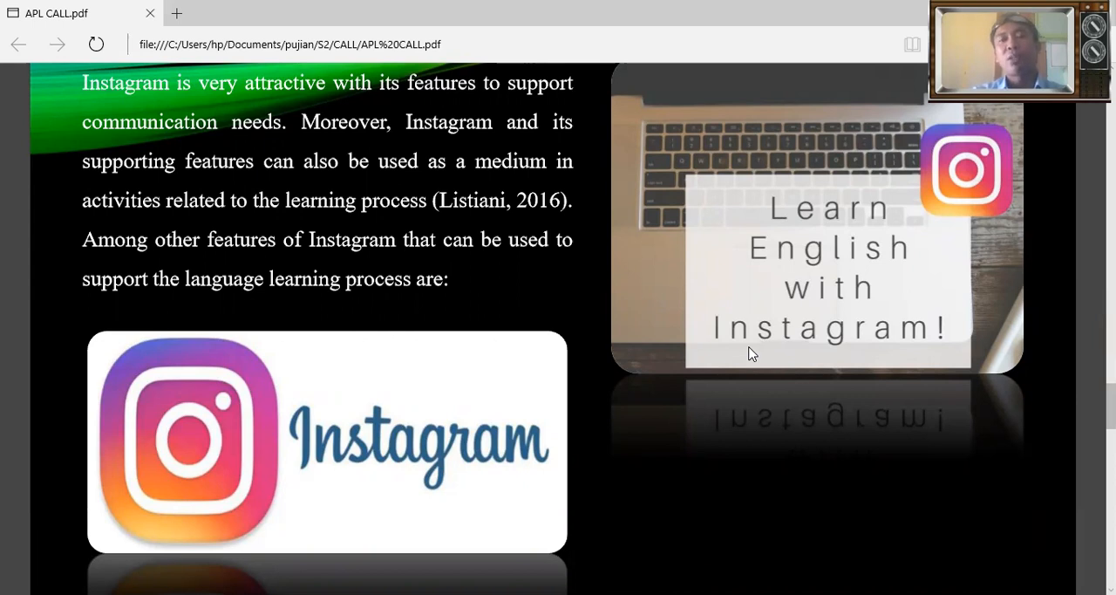
scroll(down, 3)
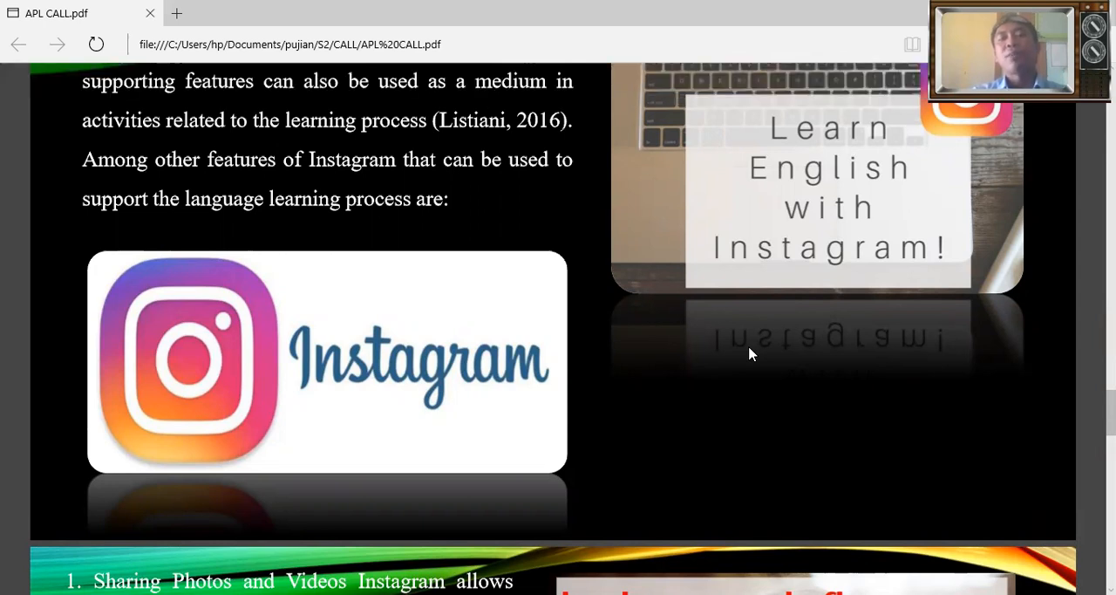
scroll(down, 3)
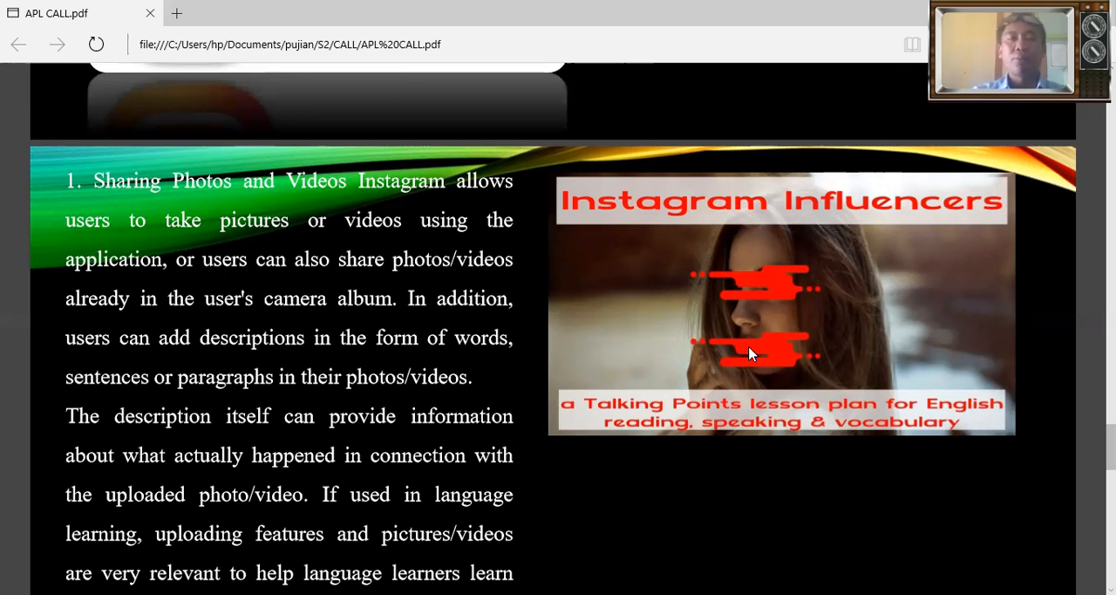
scroll(down, 3)
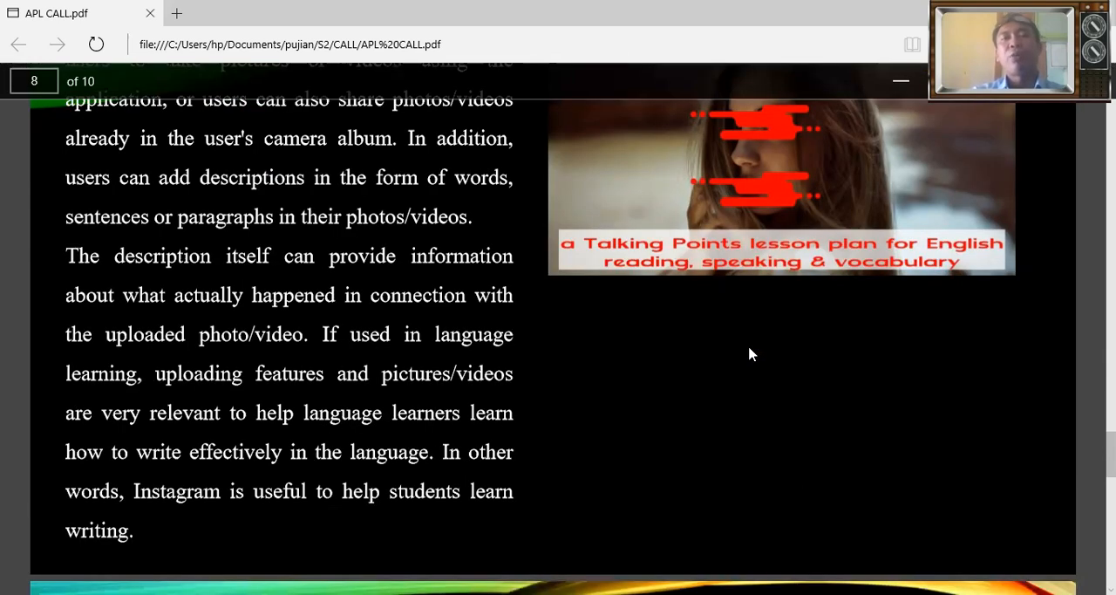
scroll(down, 3)
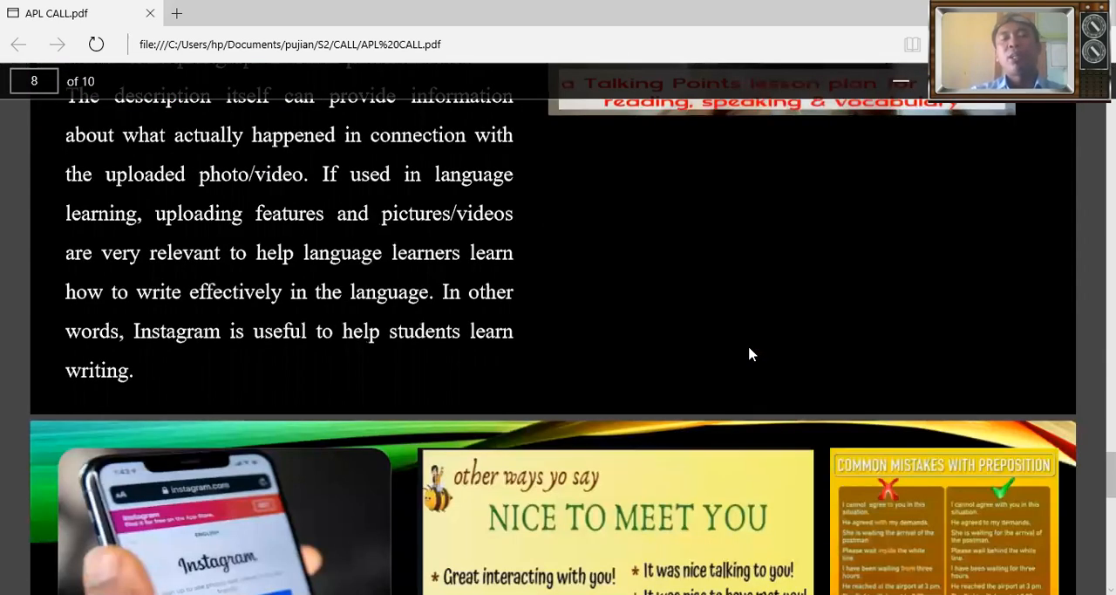
scroll(down, 3)
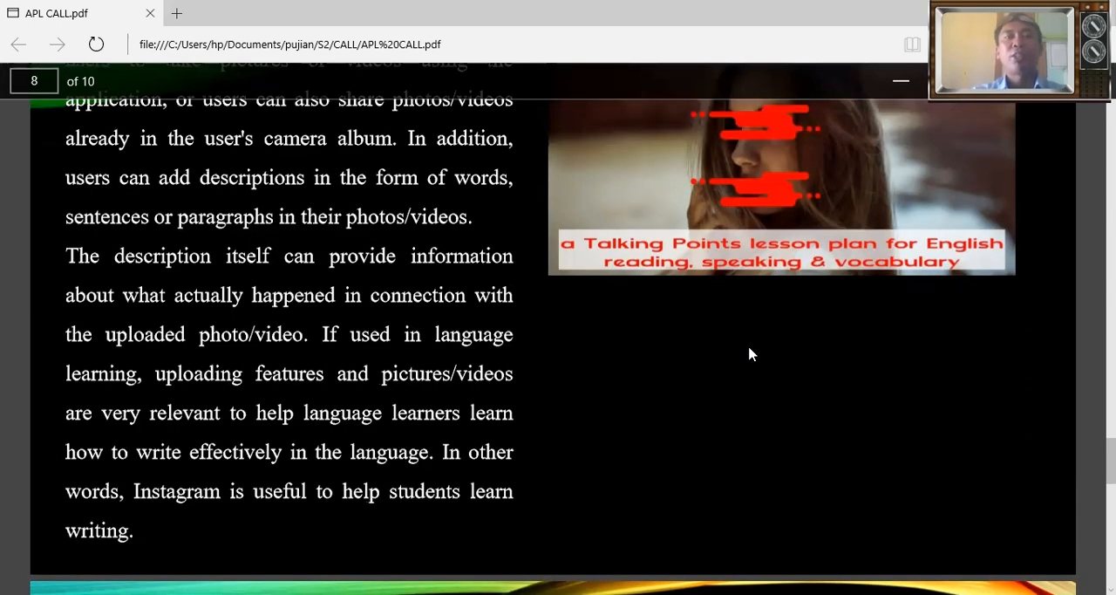
mouse_move(711, 352)
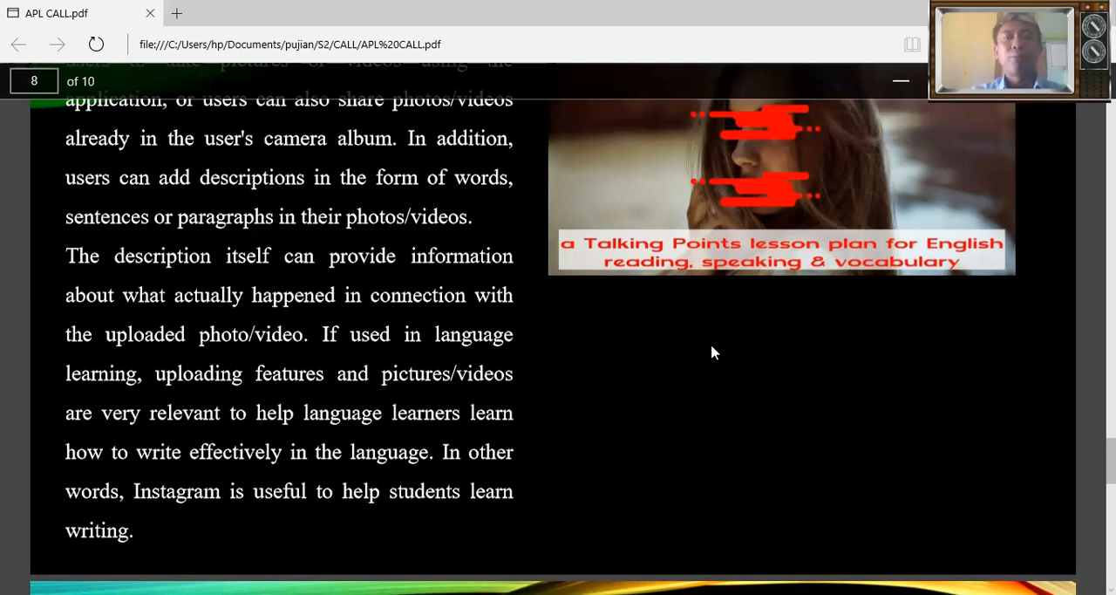
mouse_move(510, 326)
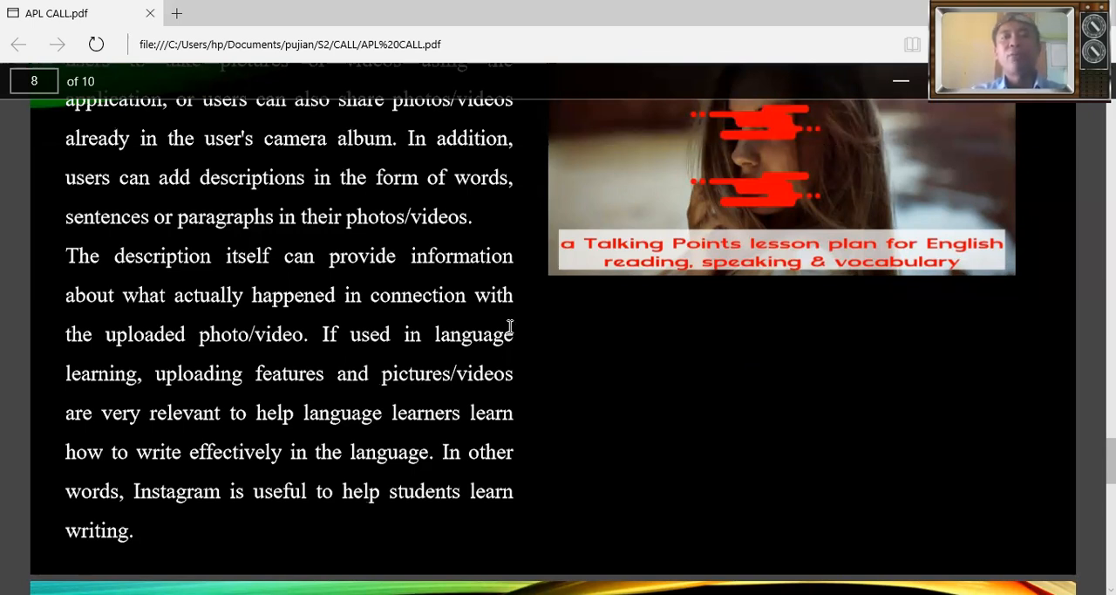
scroll(down, 3)
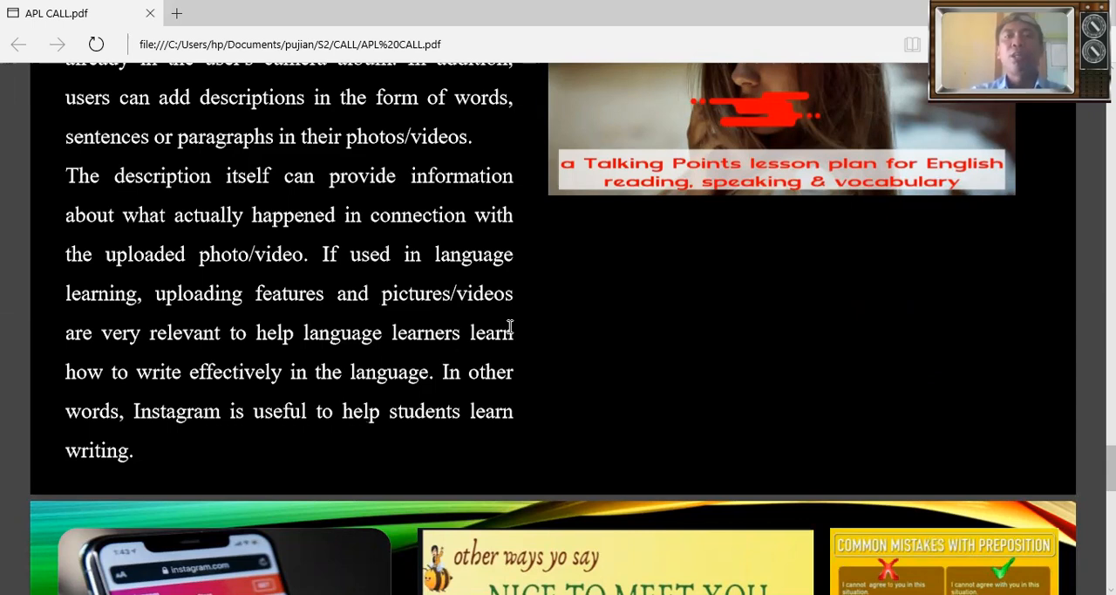
scroll(down, 3)
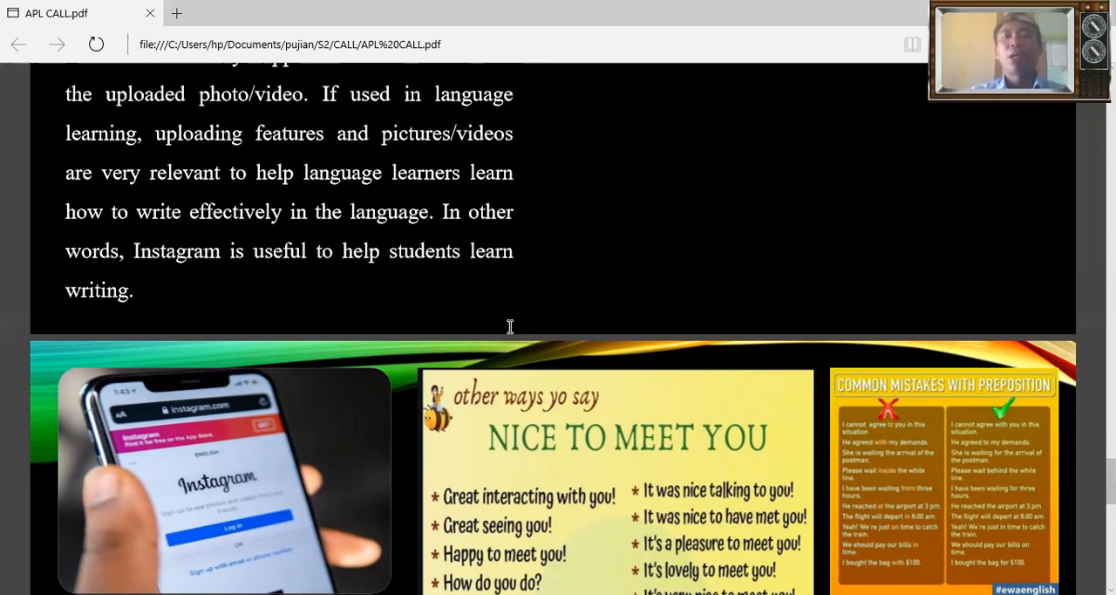
scroll(down, 3)
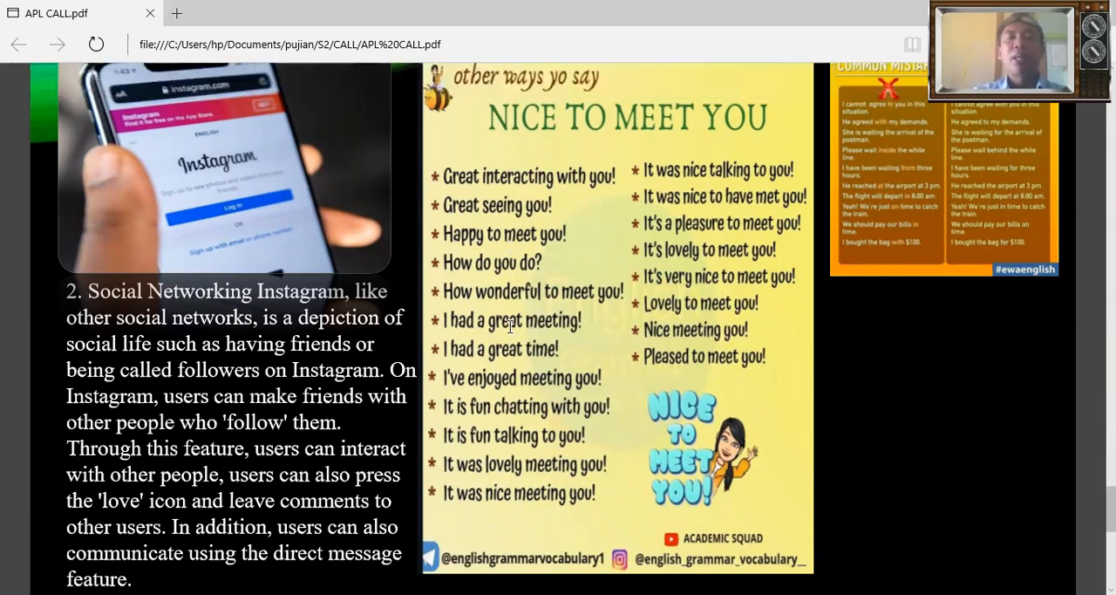
scroll(down, 3)
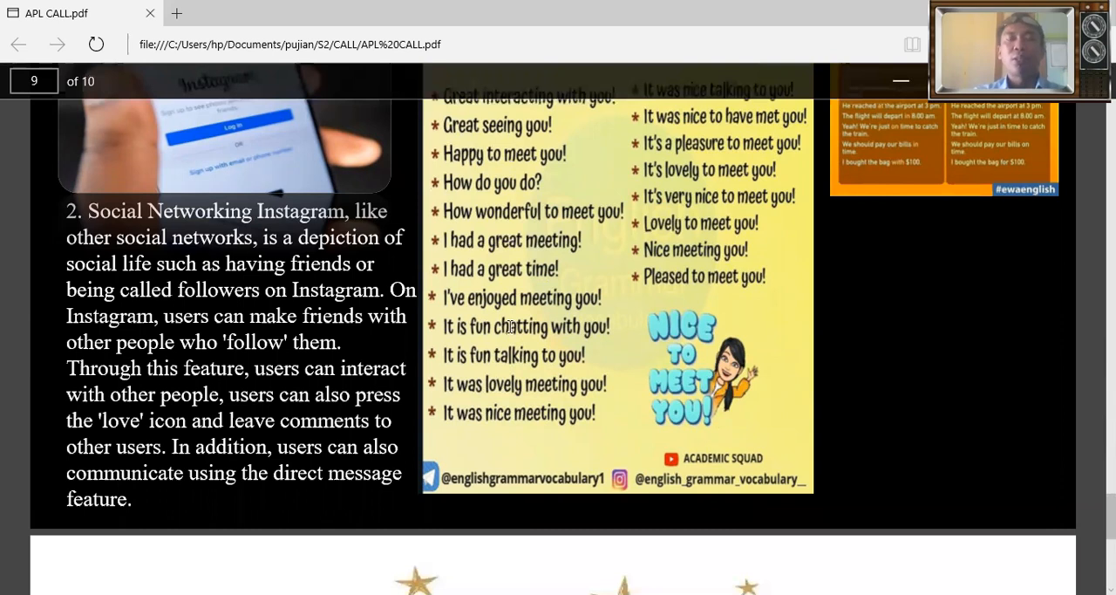